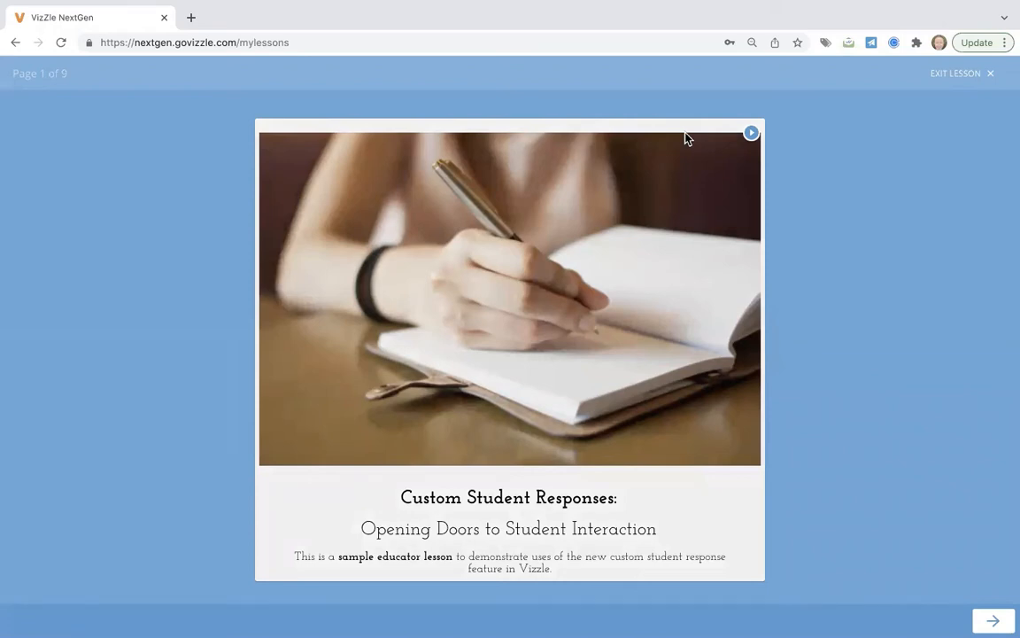
{"action": "mouse_move", "coordinate": [831, 258]}
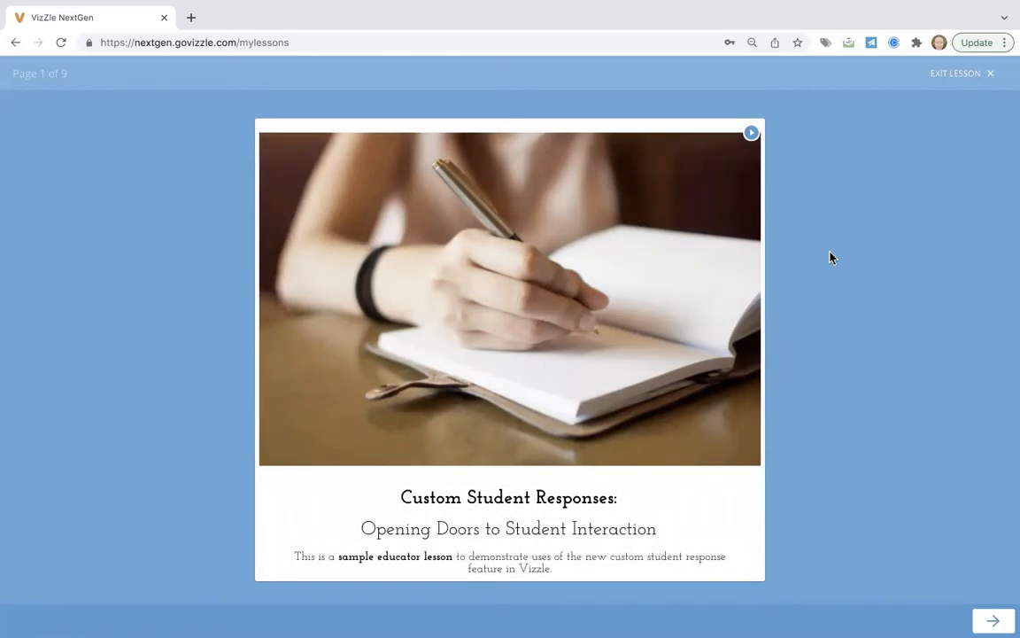
{"action": "mouse_move", "coordinate": [992, 617]}
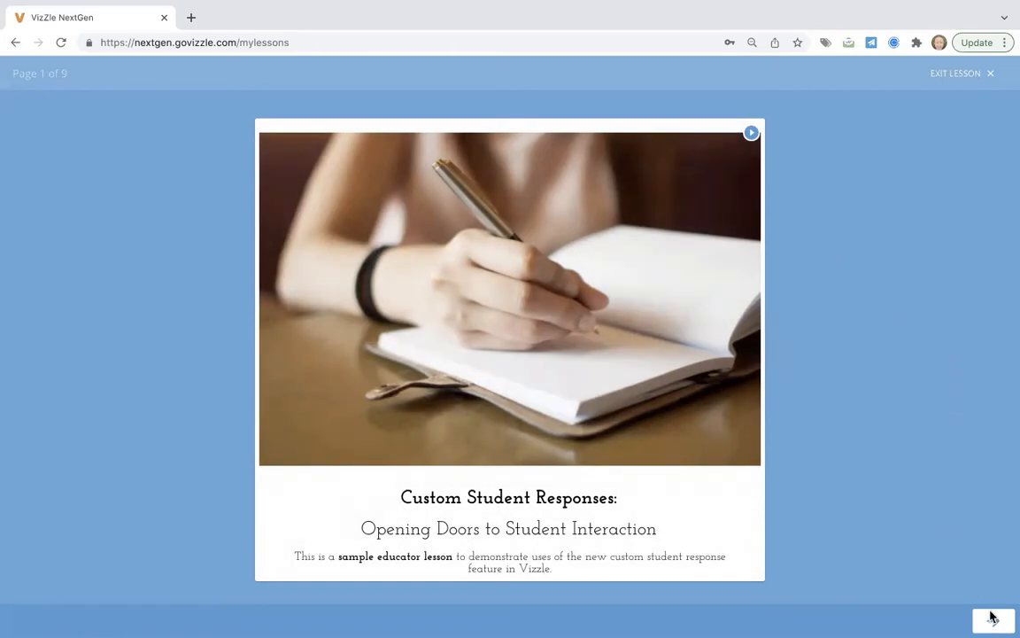
Advance from the title page to page 2 on custom student responses
{"action": "left_click", "coordinate": [992, 620]}
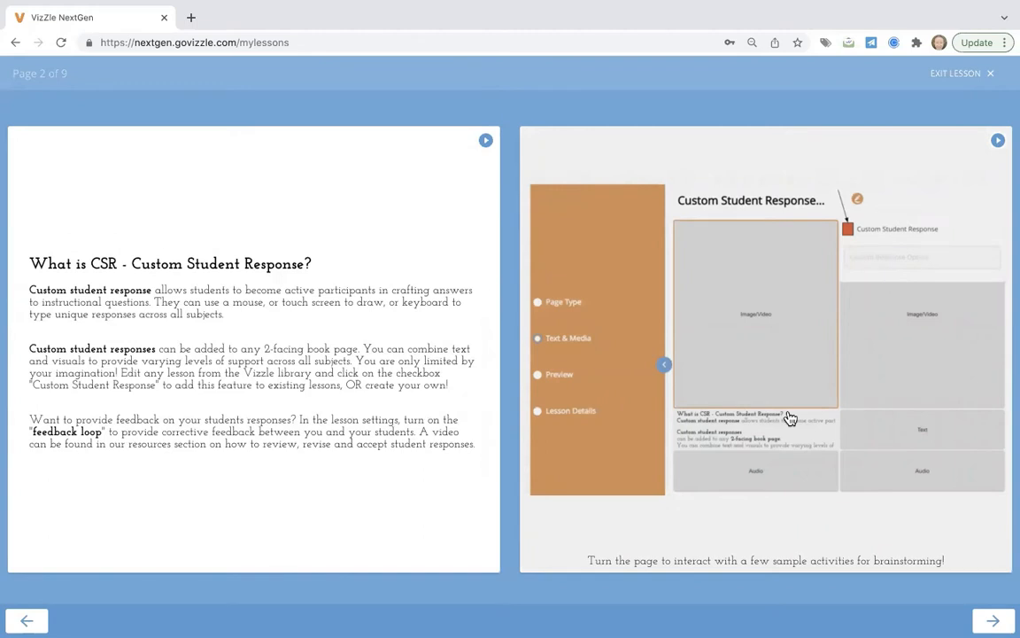
{"action": "mouse_move", "coordinate": [705, 381]}
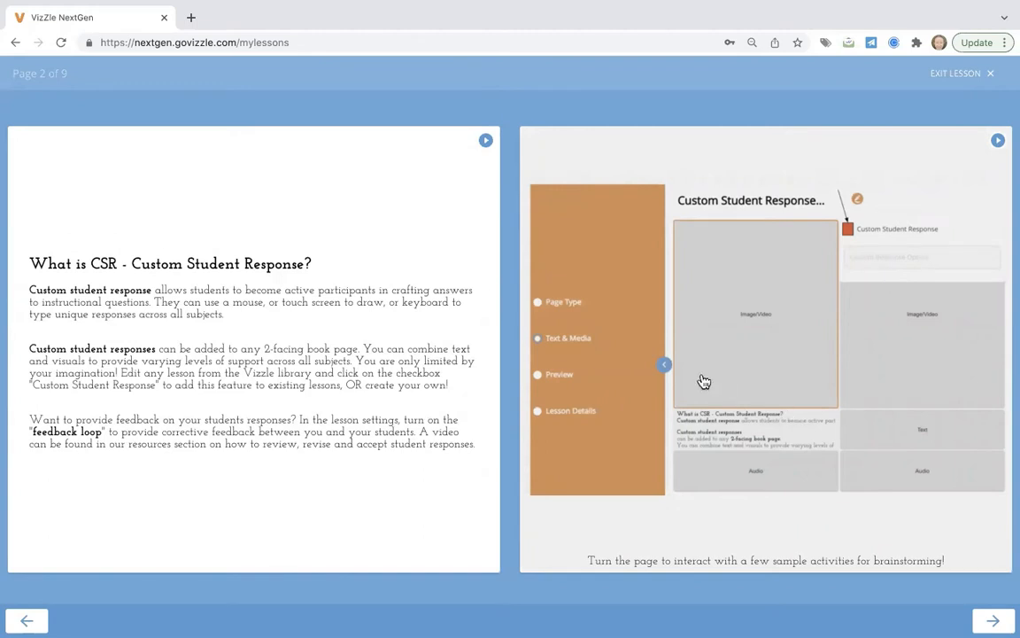
{"action": "mouse_move", "coordinate": [730, 397]}
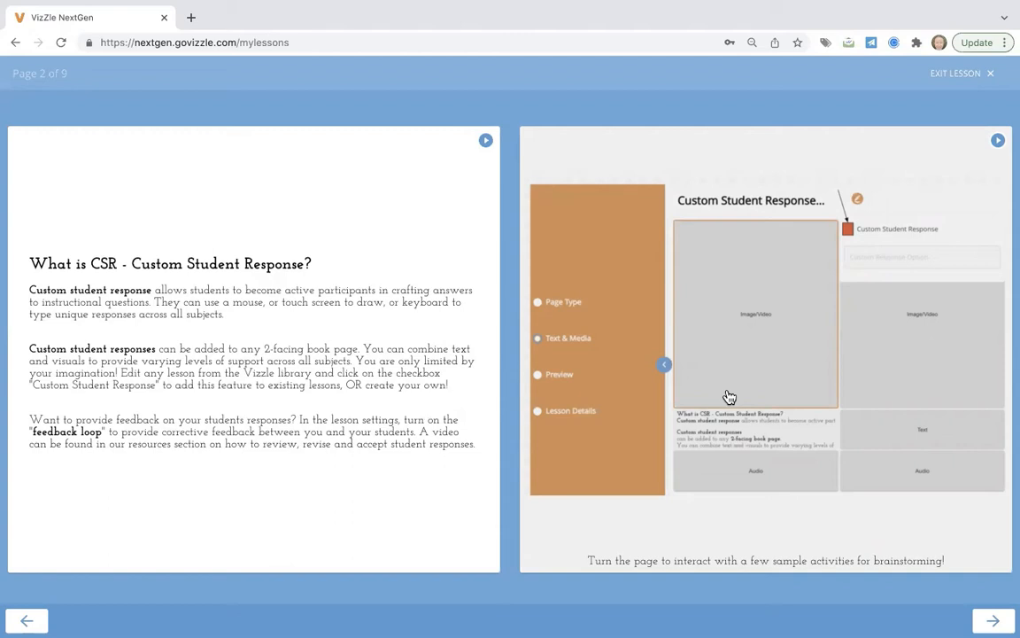
{"action": "mouse_move", "coordinate": [769, 315]}
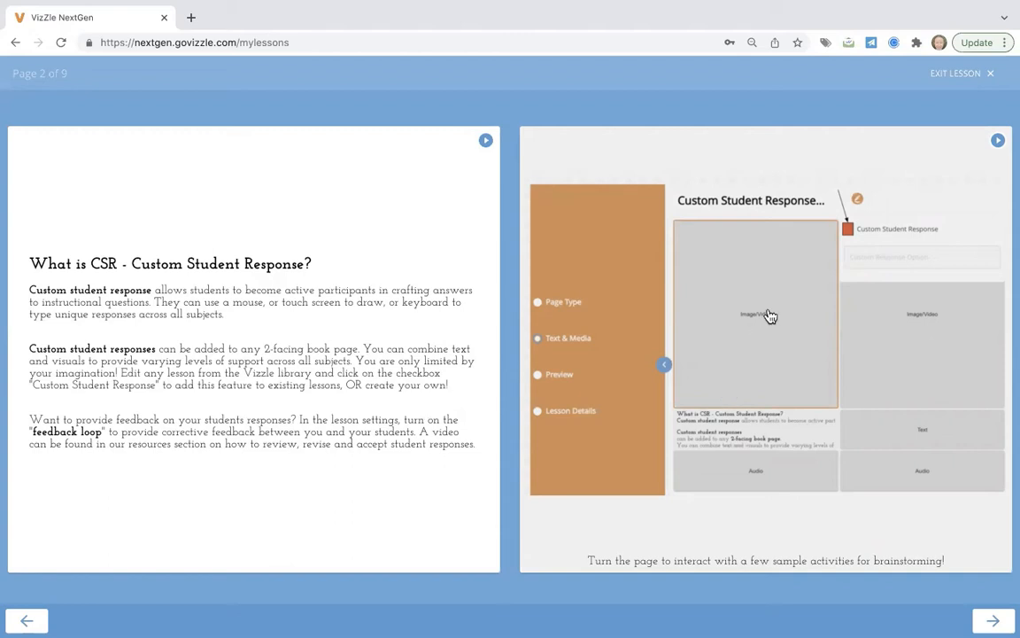
{"action": "mouse_move", "coordinate": [801, 348]}
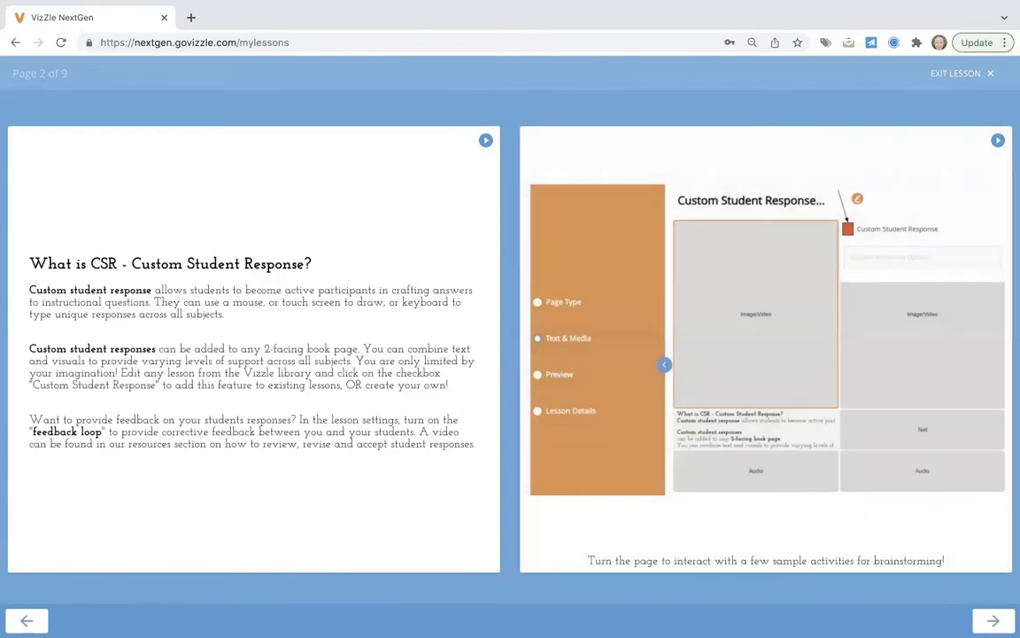
Draw the cat's body and raised tail on page 3, apply the drawing, and turn to the 'write dog' page
{"action": "left_click", "coordinate": [992, 620]}
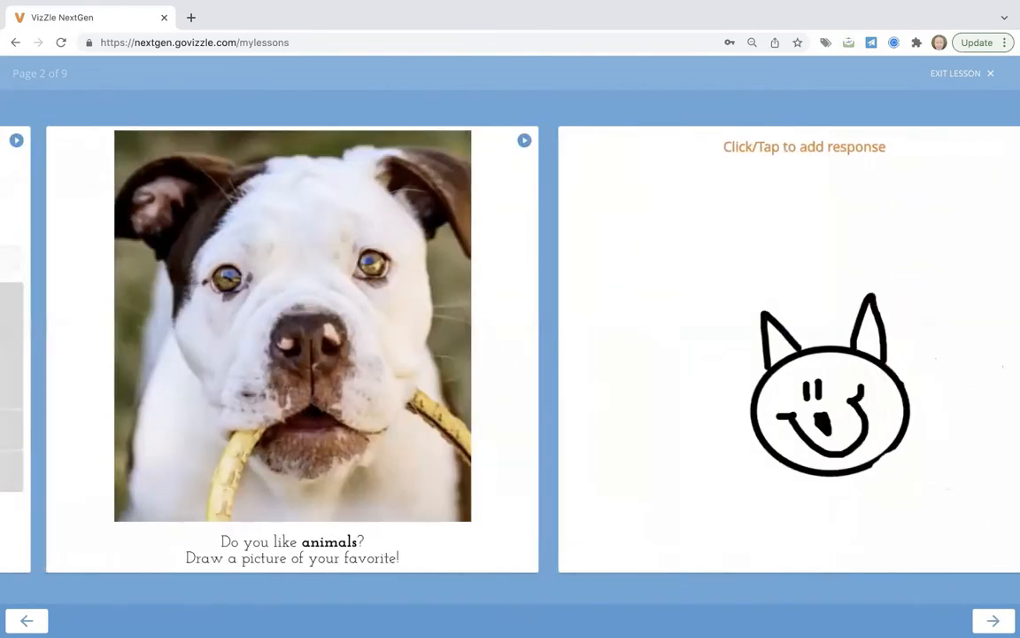
{"action": "left_click", "coordinate": [992, 620]}
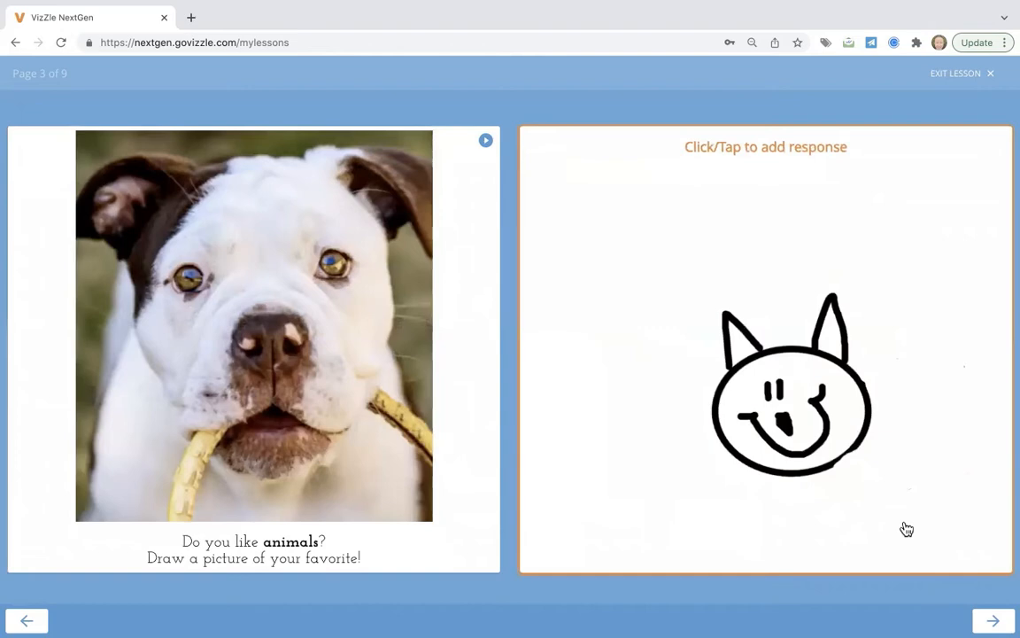
{"action": "mouse_move", "coordinate": [815, 526]}
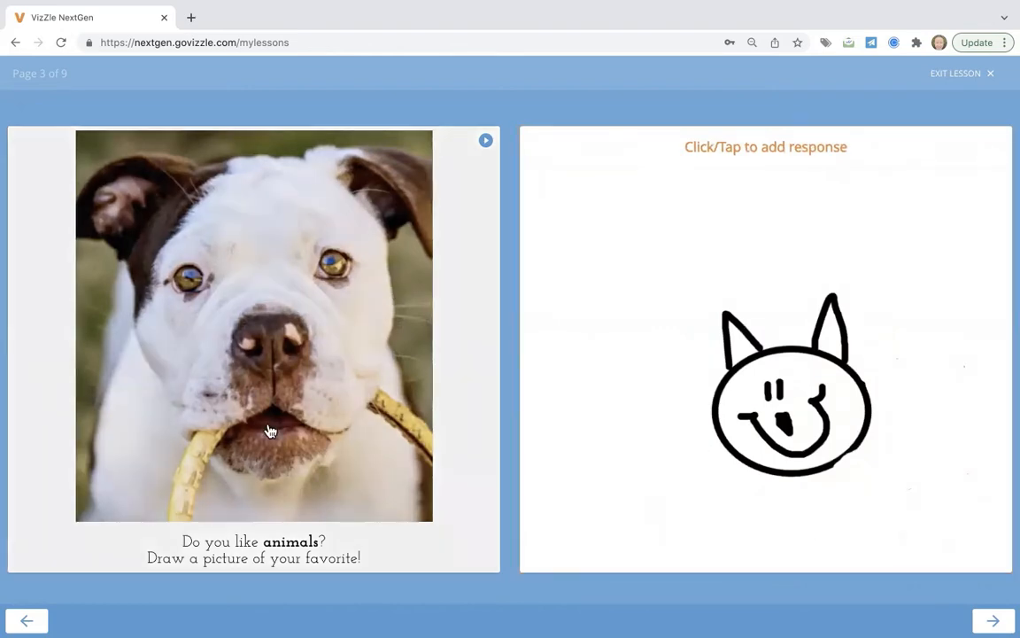
{"action": "mouse_move", "coordinate": [301, 577]}
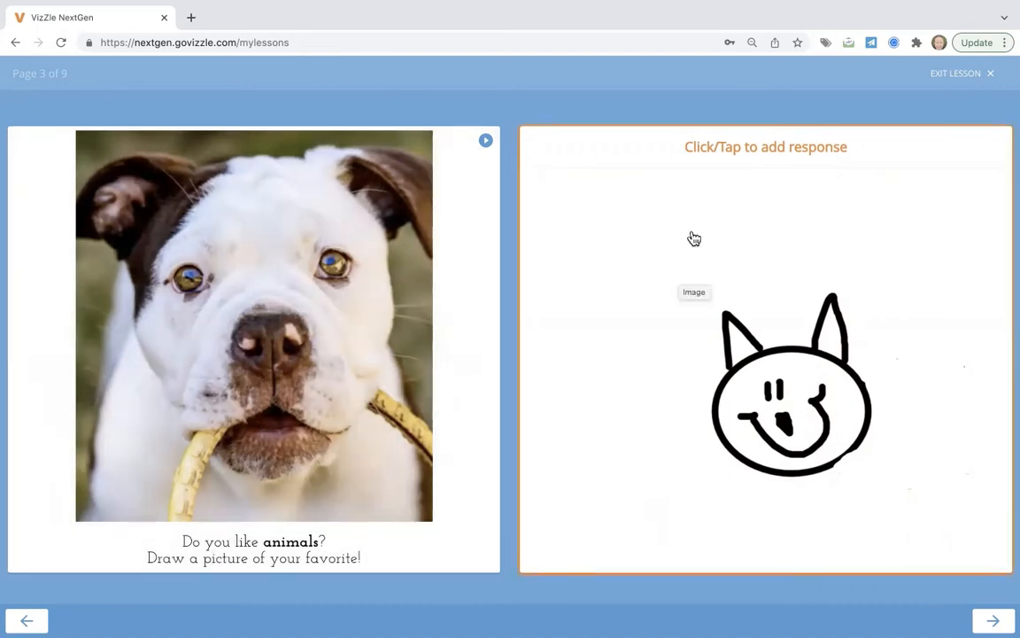
{"action": "mouse_move", "coordinate": [726, 289]}
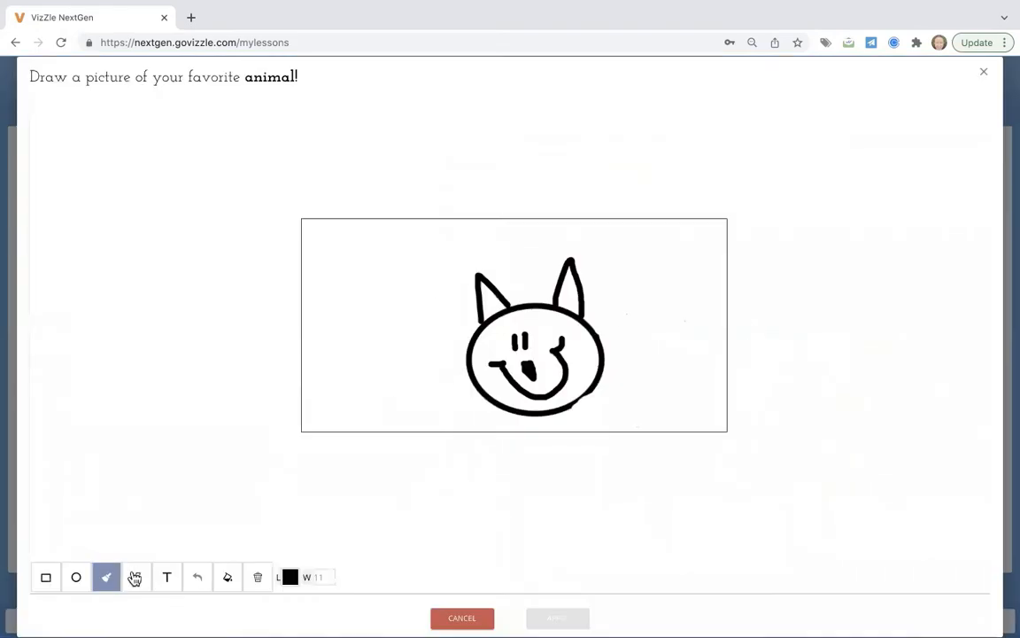
{"action": "left_click_drag", "start_coordinate": [585, 333], "coordinate": [659, 312]}
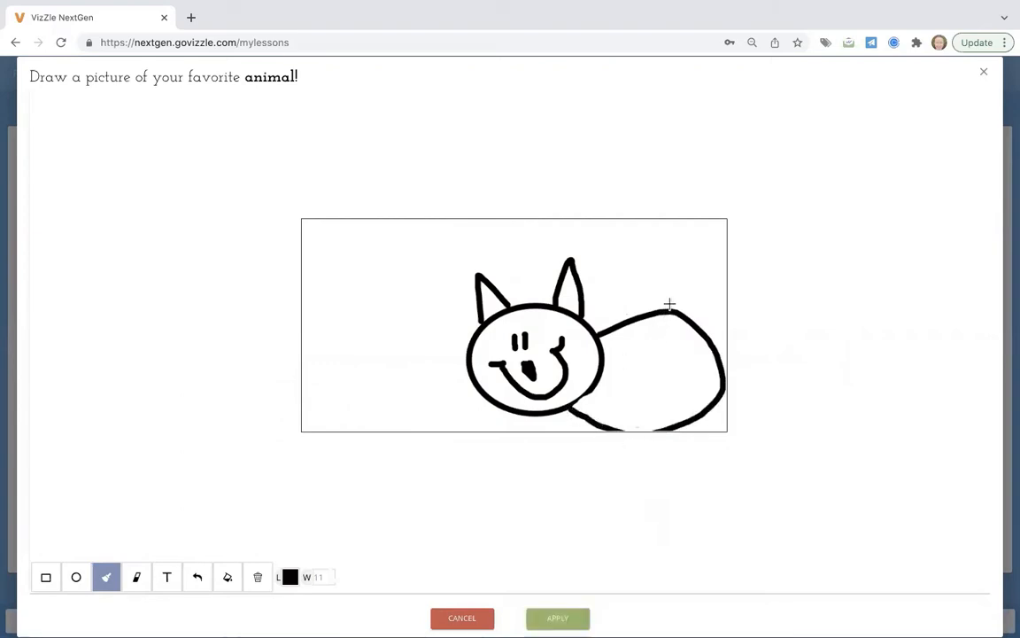
{"action": "left_click_drag", "start_coordinate": [675, 310], "coordinate": [699, 226]}
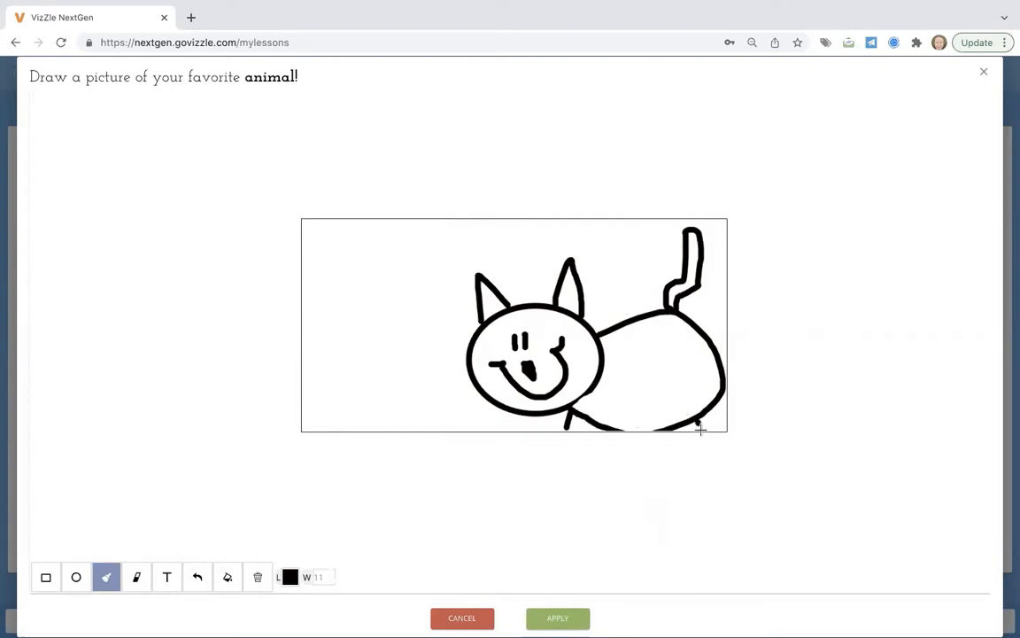
{"action": "left_click", "coordinate": [557, 617]}
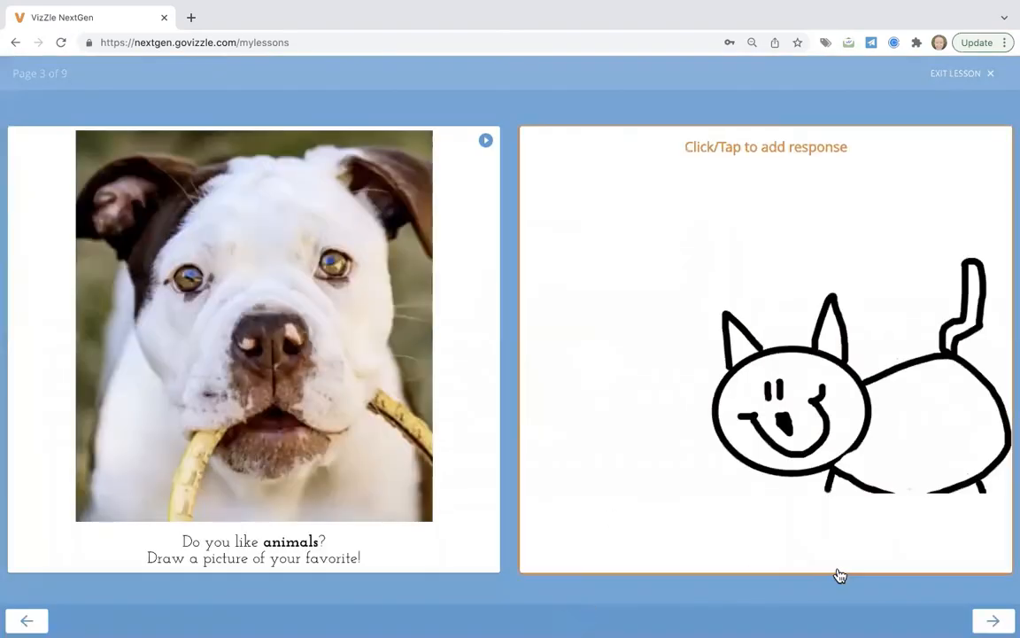
{"action": "left_click", "coordinate": [992, 620]}
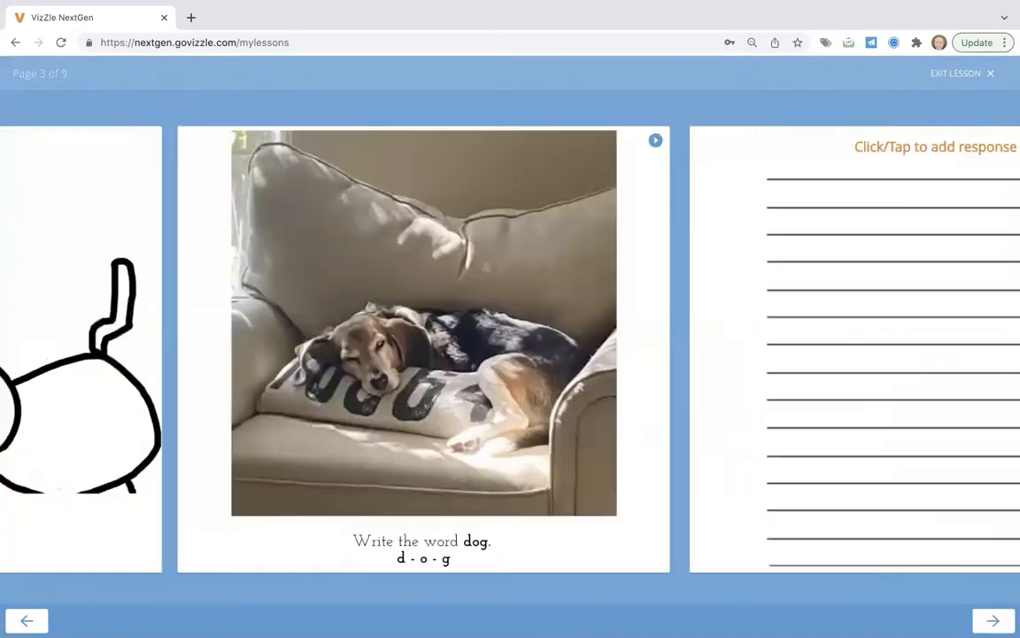
Handwrite 'dog' on the lined response, apply it, and advance to the essay outline page
{"action": "left_click", "coordinate": [992, 620]}
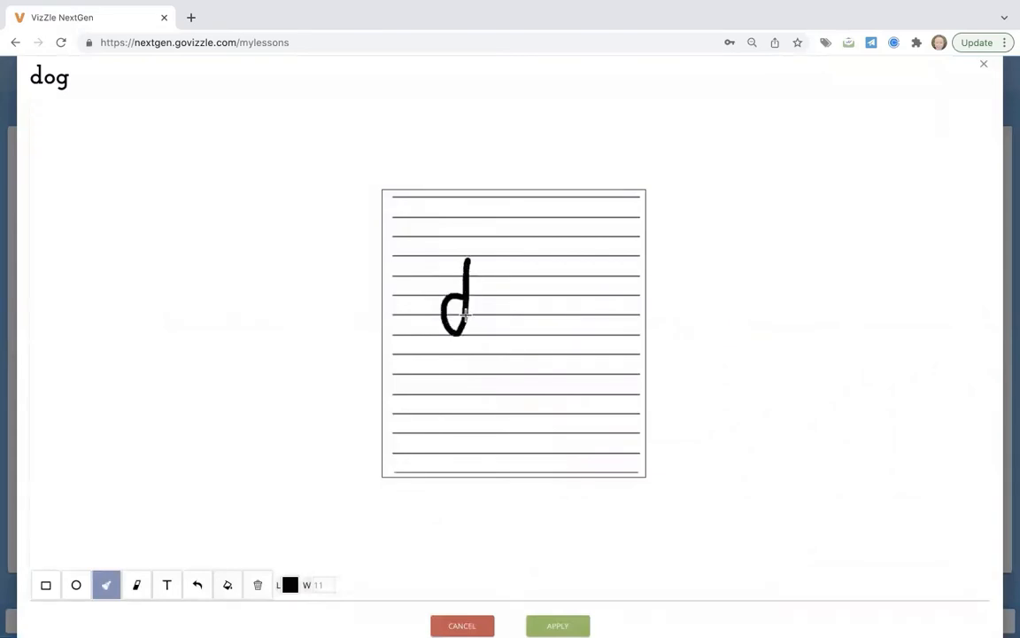
{"action": "left_click_drag", "start_coordinate": [478, 280], "coordinate": [498, 333]}
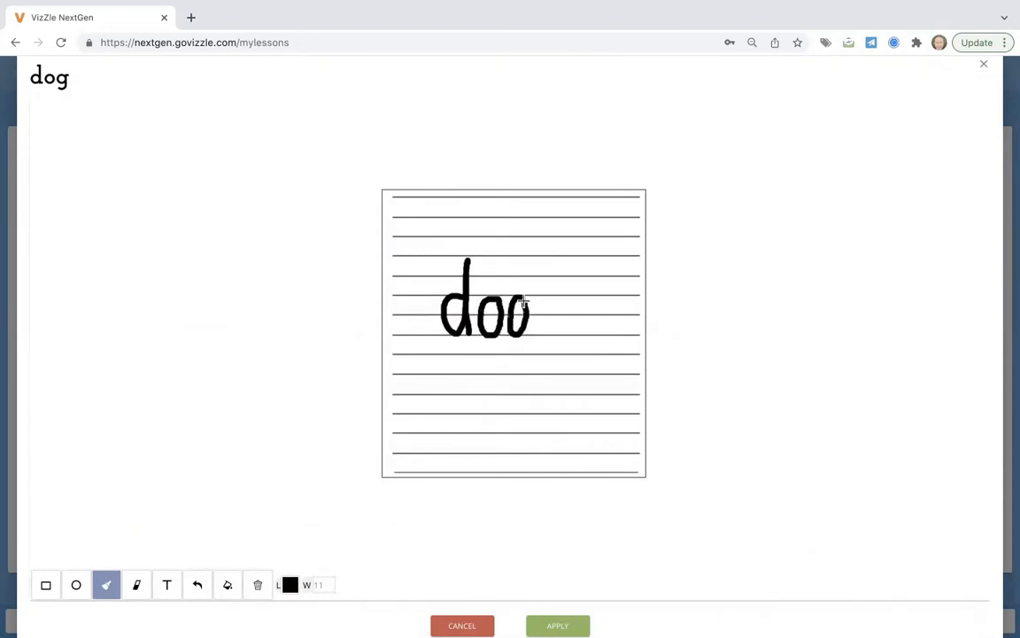
{"action": "left_click_drag", "start_coordinate": [518, 301], "coordinate": [514, 381]}
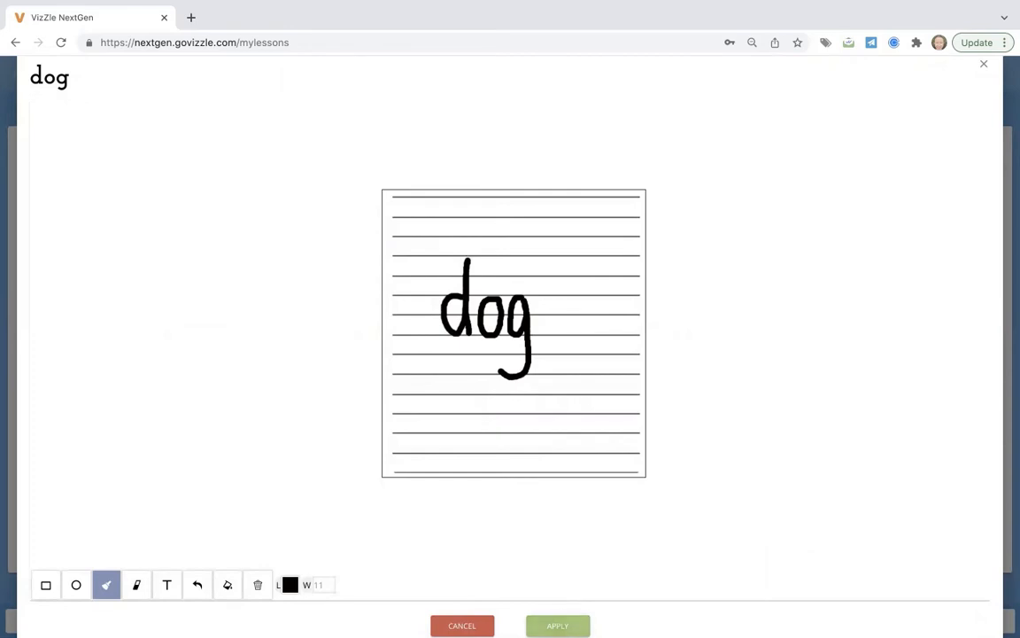
{"action": "left_click", "coordinate": [556, 626]}
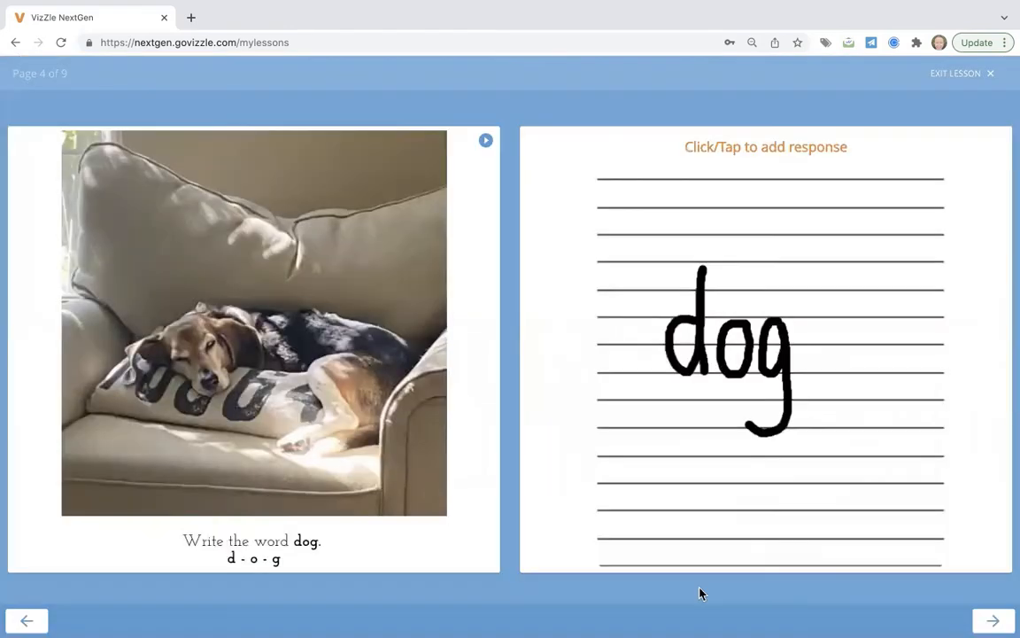
{"action": "left_click", "coordinate": [992, 620]}
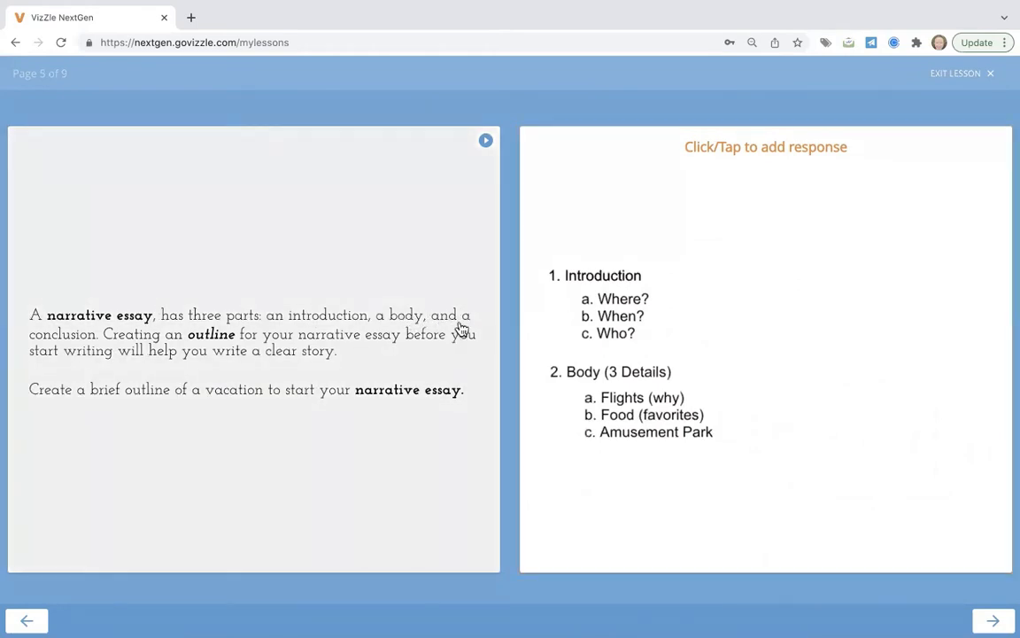
Add a text line '3. Conclusion' below the essay outline and apply the response
{"action": "left_click", "coordinate": [765, 145]}
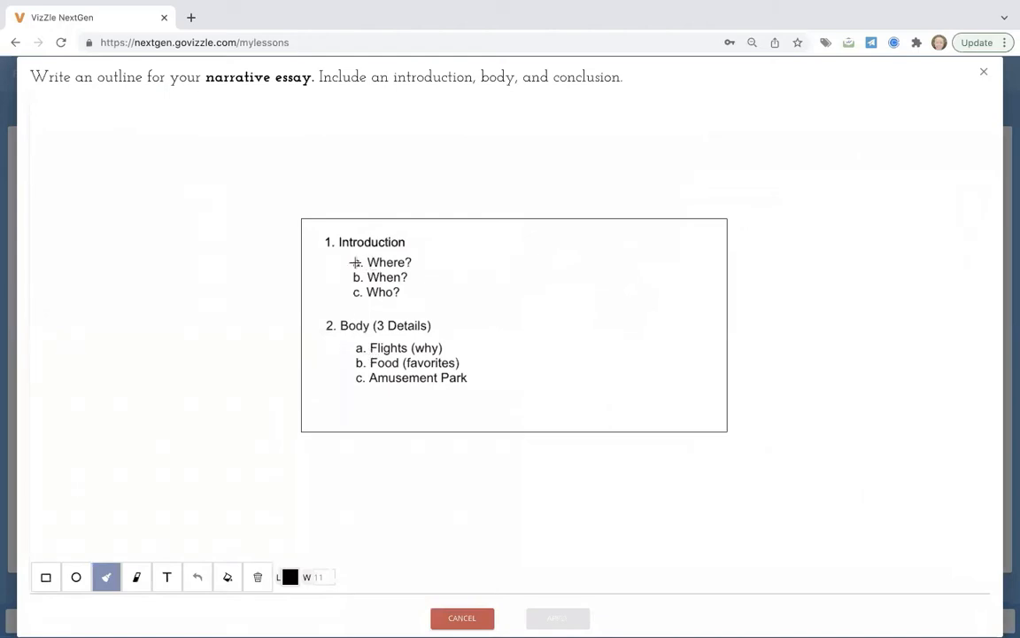
{"action": "left_click", "coordinate": [167, 578]}
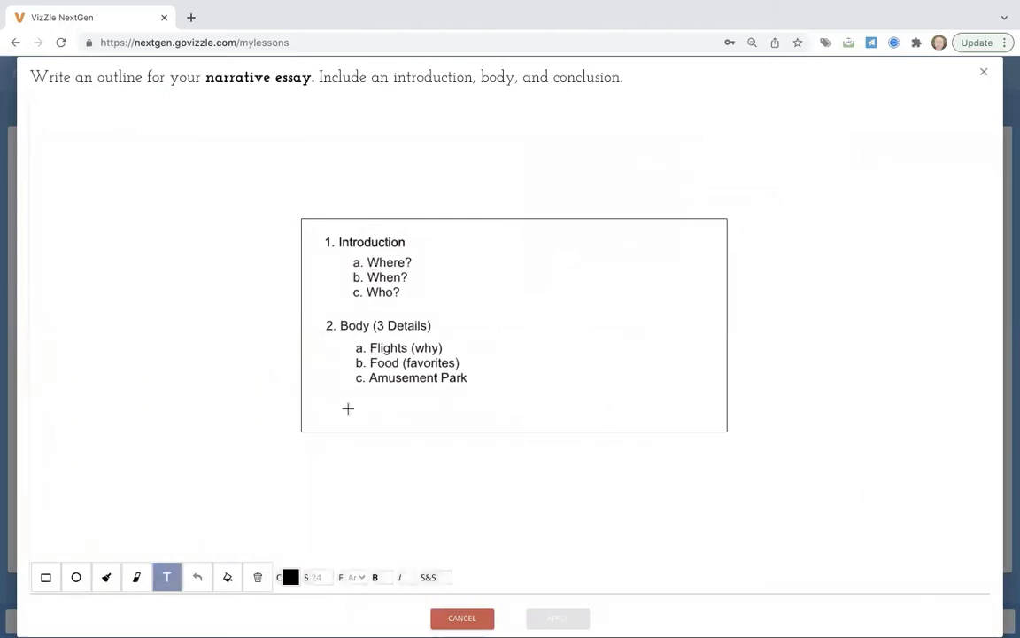
{"action": "left_click", "coordinate": [347, 407]}
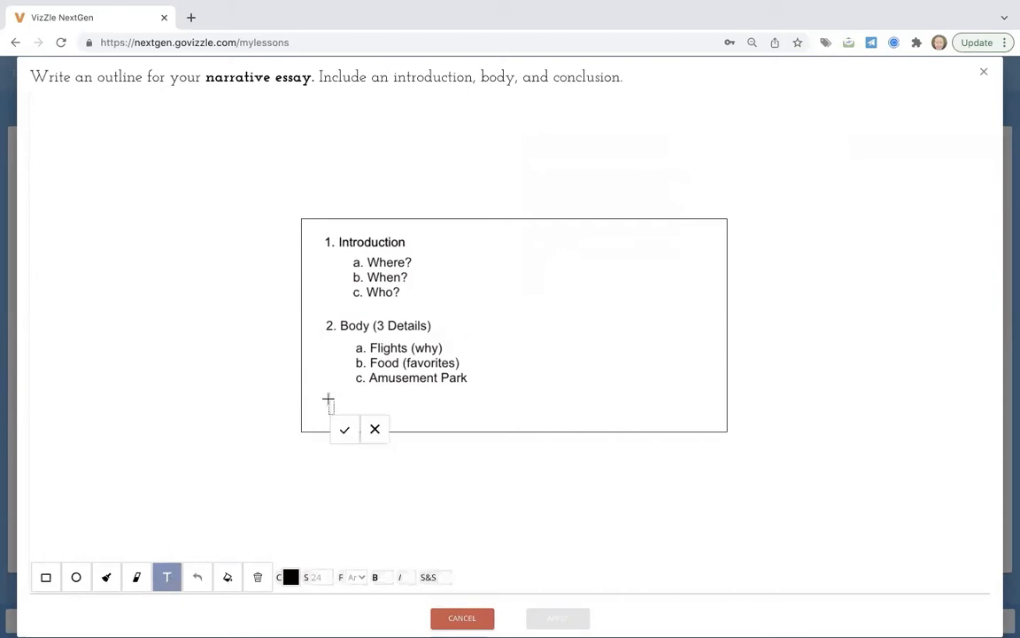
{"action": "type", "text": "3."}
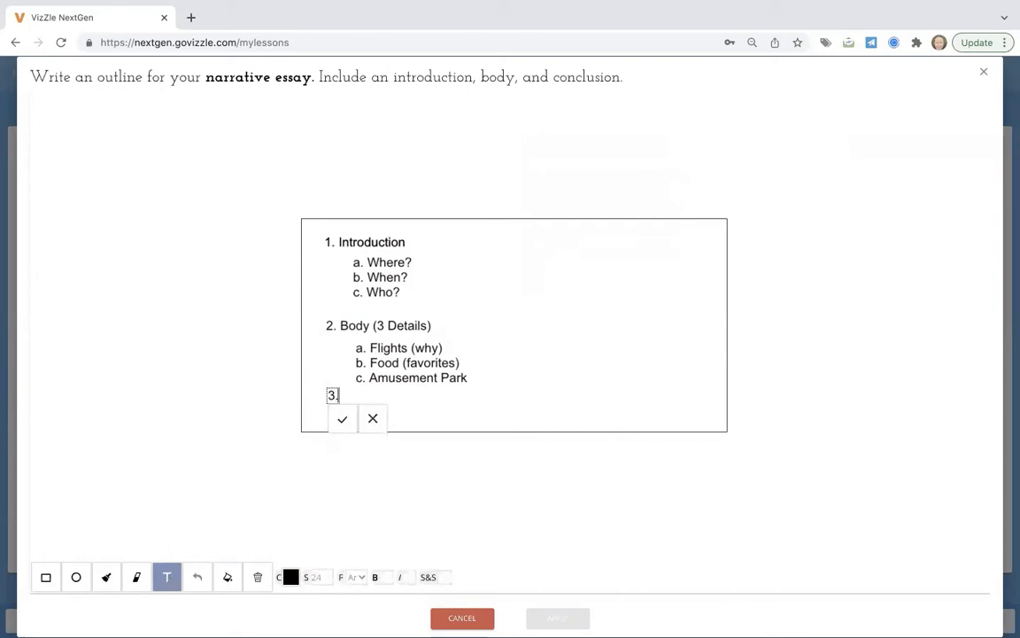
{"action": "type", "text": "Conclusion"}
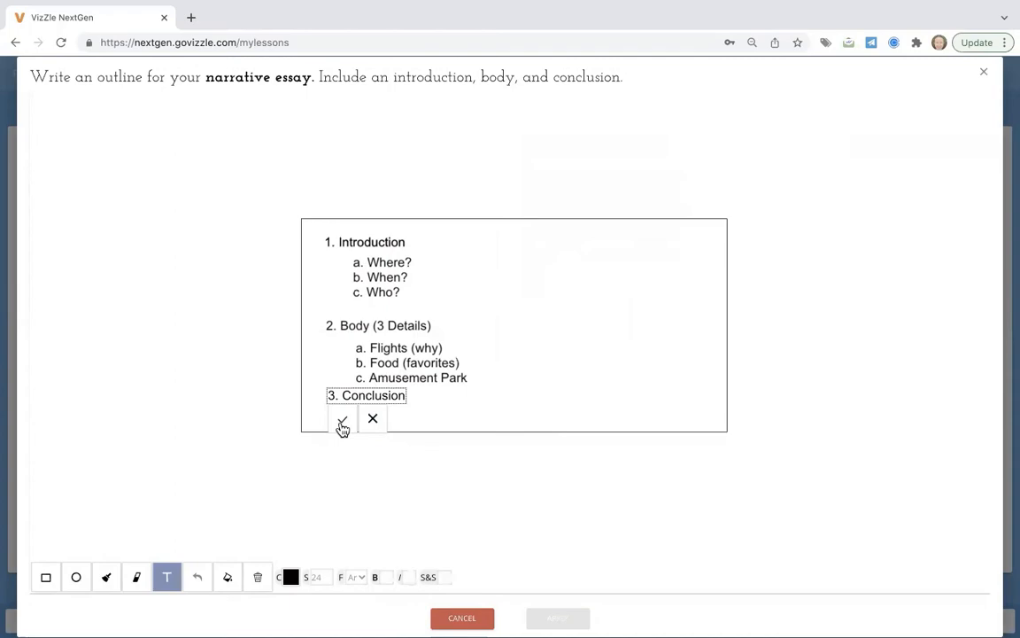
{"action": "left_click", "coordinate": [340, 418]}
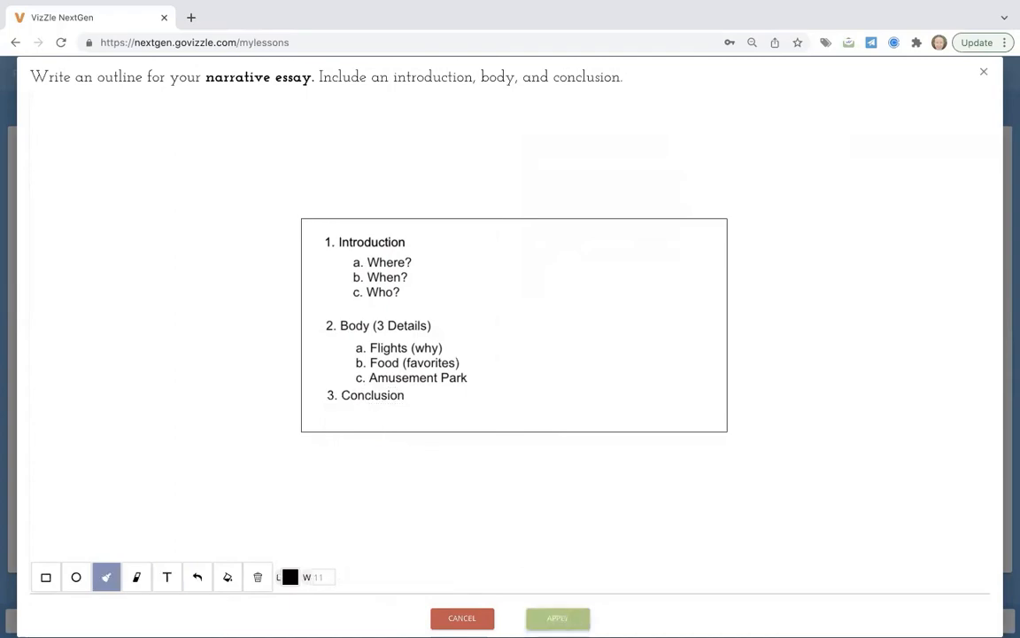
{"action": "left_click", "coordinate": [556, 616]}
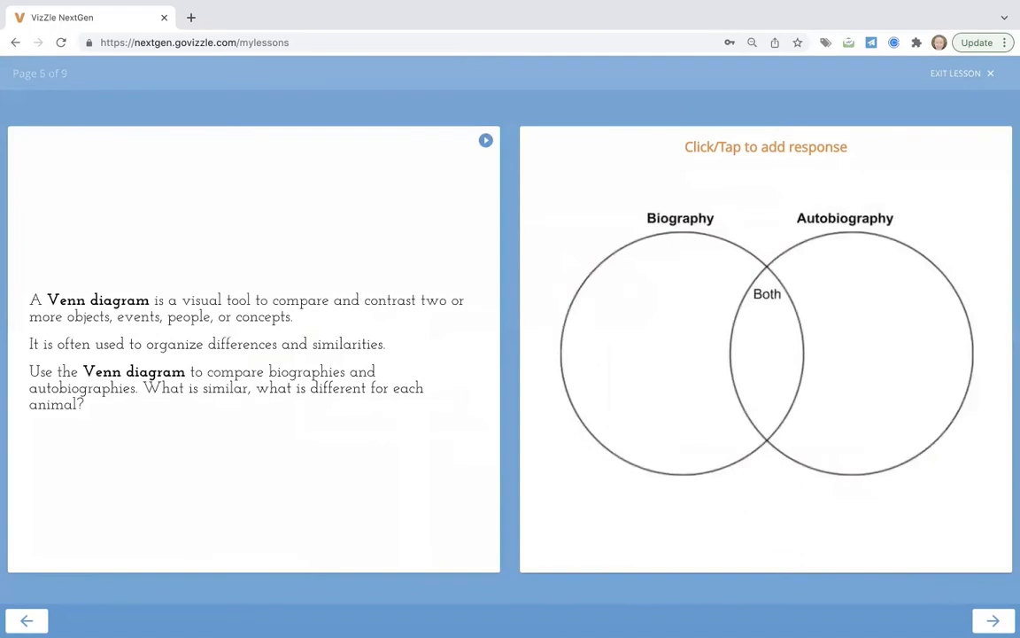
{"action": "mouse_move", "coordinate": [804, 340]}
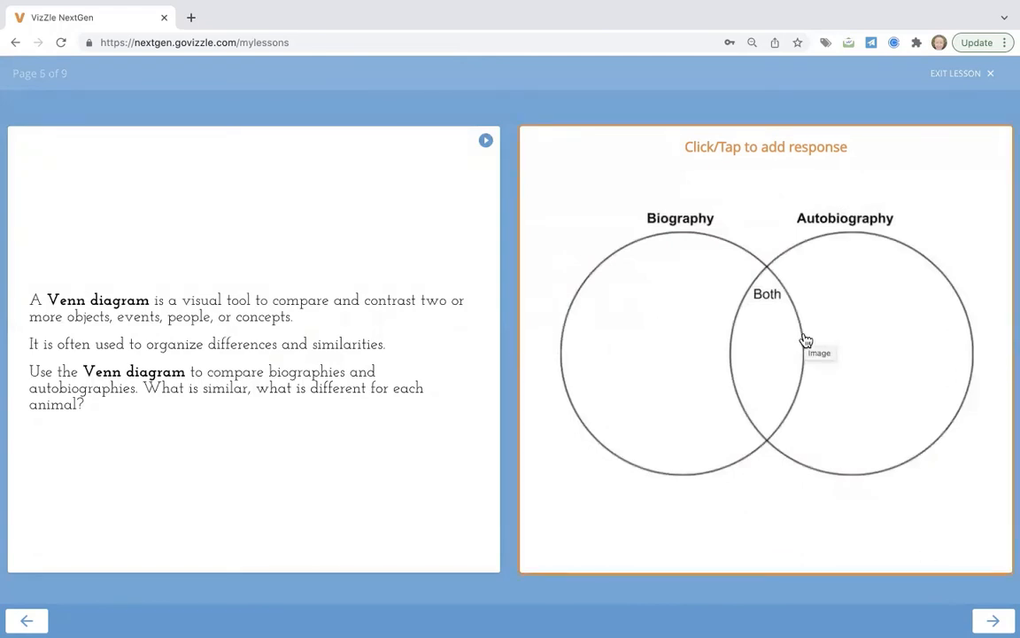
{"action": "mouse_move", "coordinate": [986, 582]}
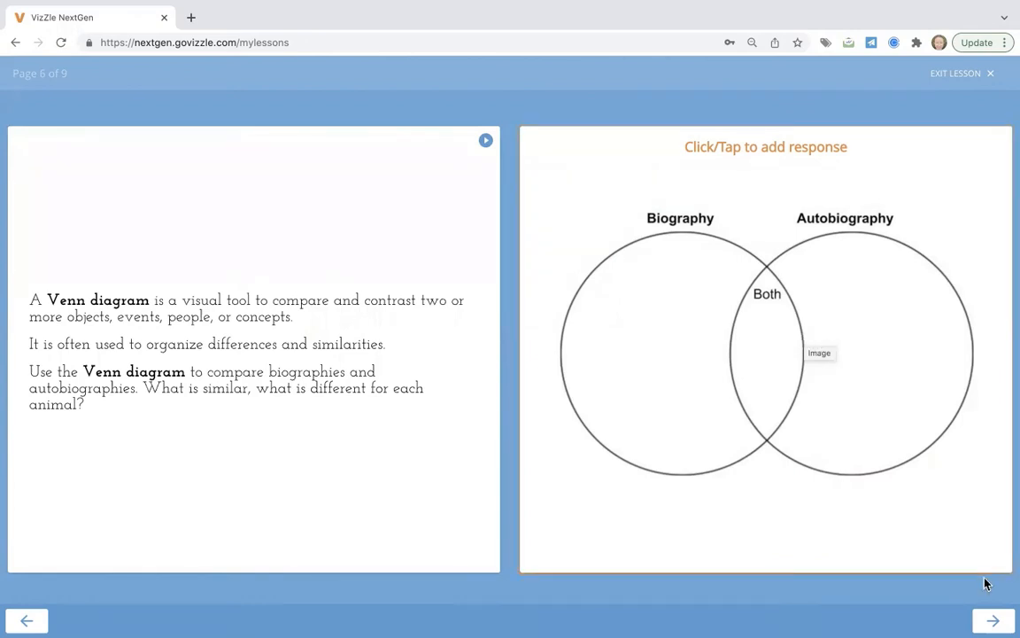
Skip the Venn diagram and Daily Journal pages to reach the butterfly life cycle page
{"action": "left_click", "coordinate": [992, 620]}
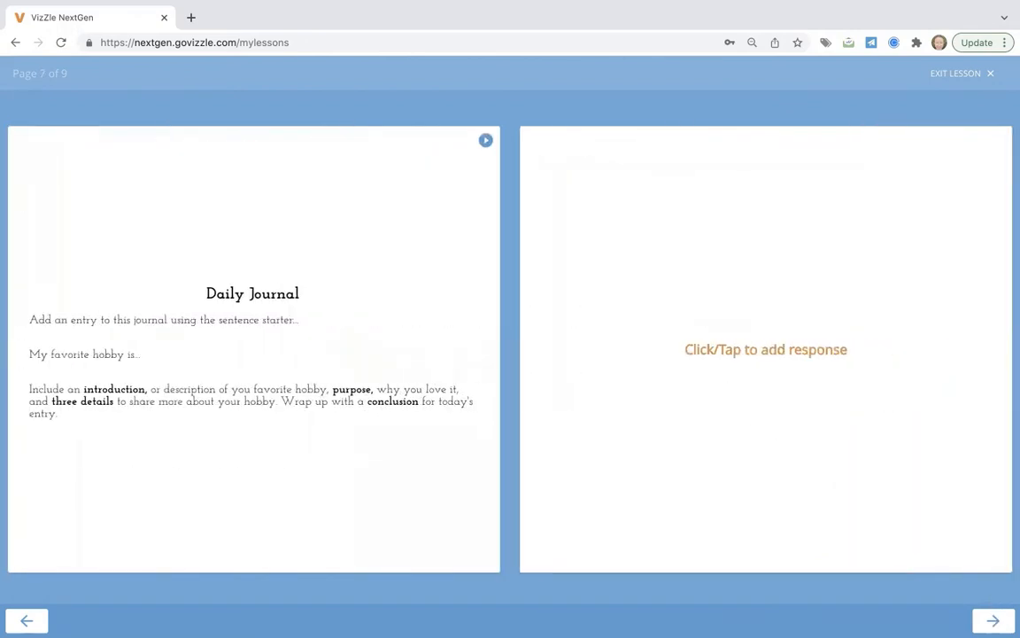
{"action": "left_click", "coordinate": [766, 349]}
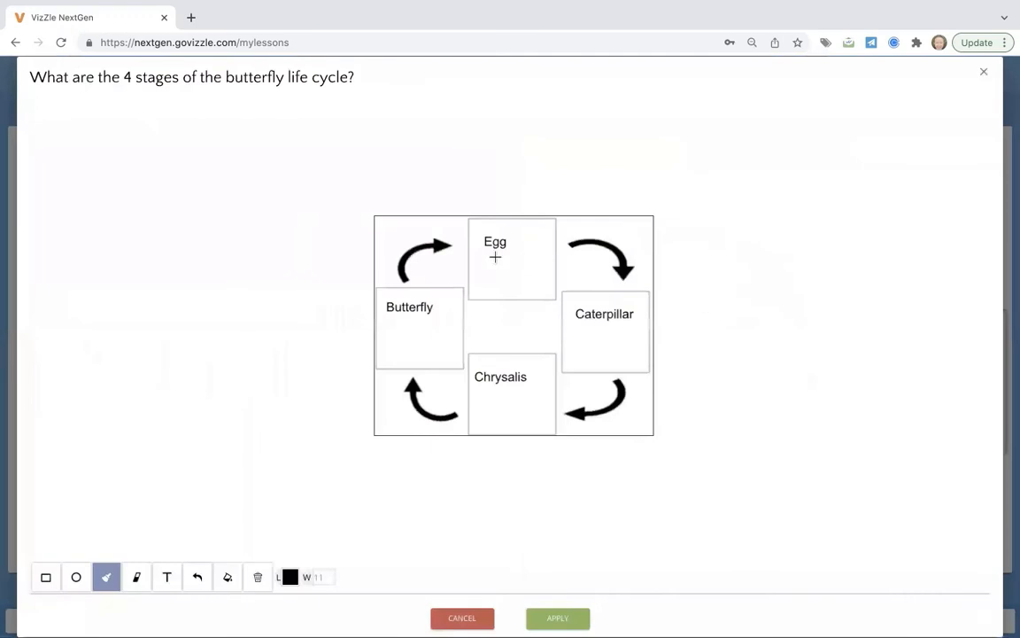
{"action": "mouse_move", "coordinate": [433, 233]}
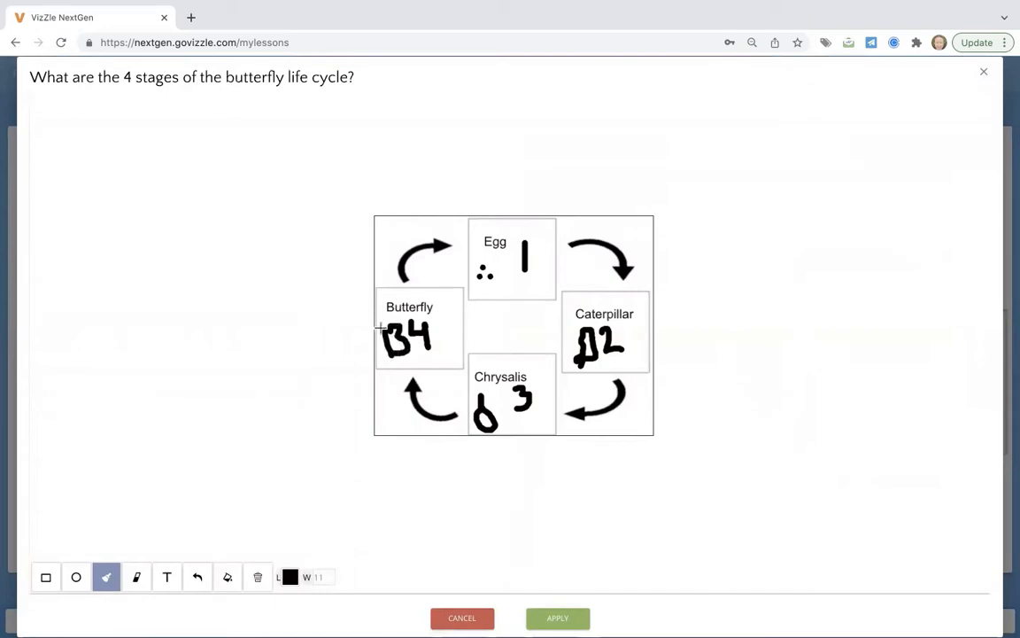
Finish the Butterfly box sketch and apply the numbered life-cycle stages 1 to 4
{"action": "left_click_drag", "start_coordinate": [376, 341], "coordinate": [394, 355]}
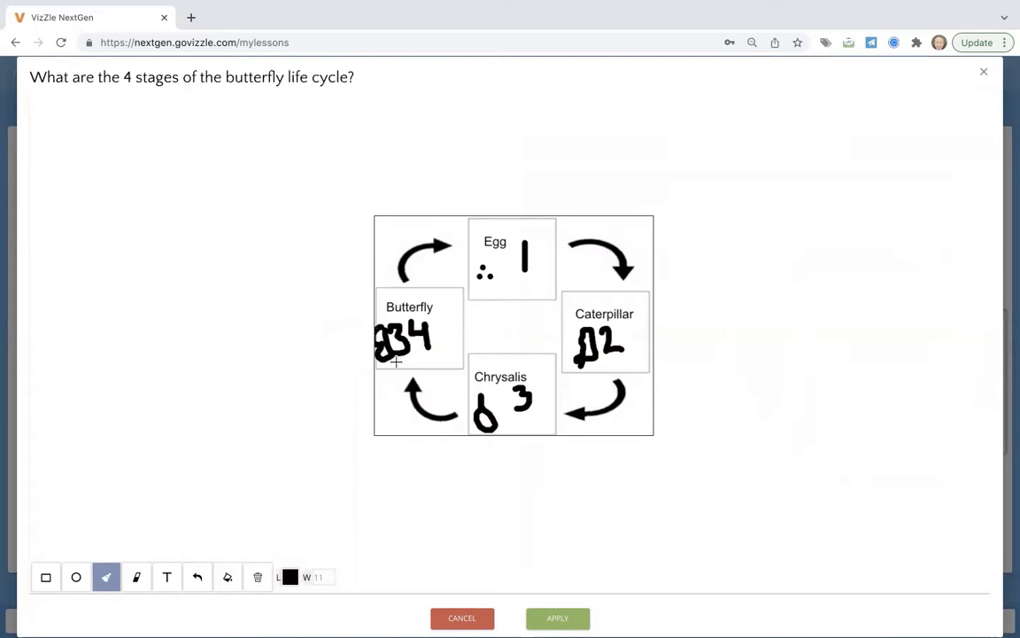
{"action": "left_click", "coordinate": [557, 617]}
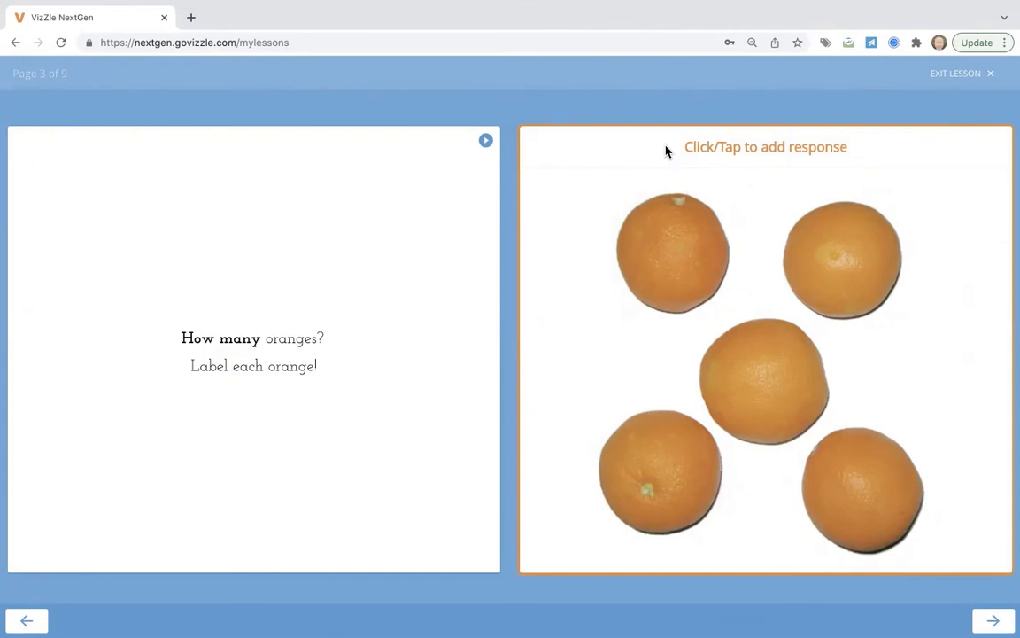
{"action": "mouse_move", "coordinate": [600, 298]}
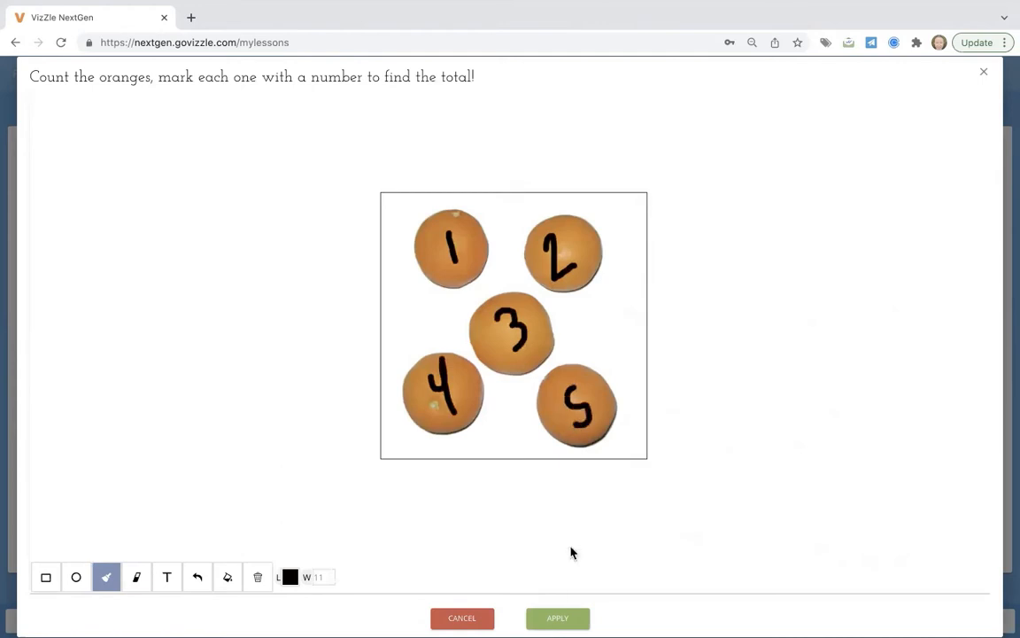
Apply the oranges numbered 1 to 5 and advance to the missing-numbers page
{"action": "left_click", "coordinate": [556, 616]}
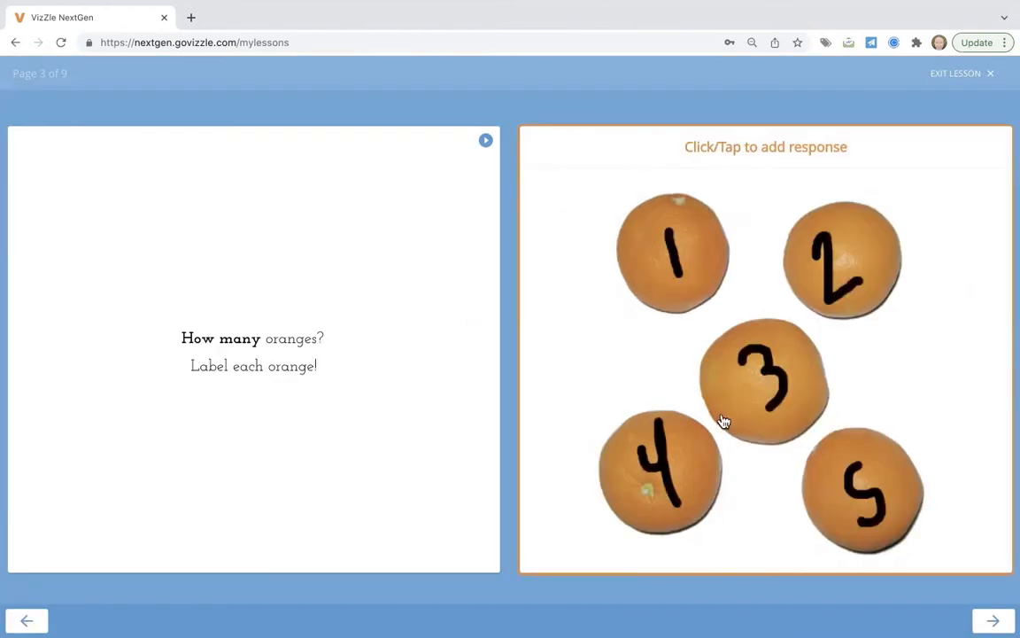
{"action": "left_click", "coordinate": [992, 620]}
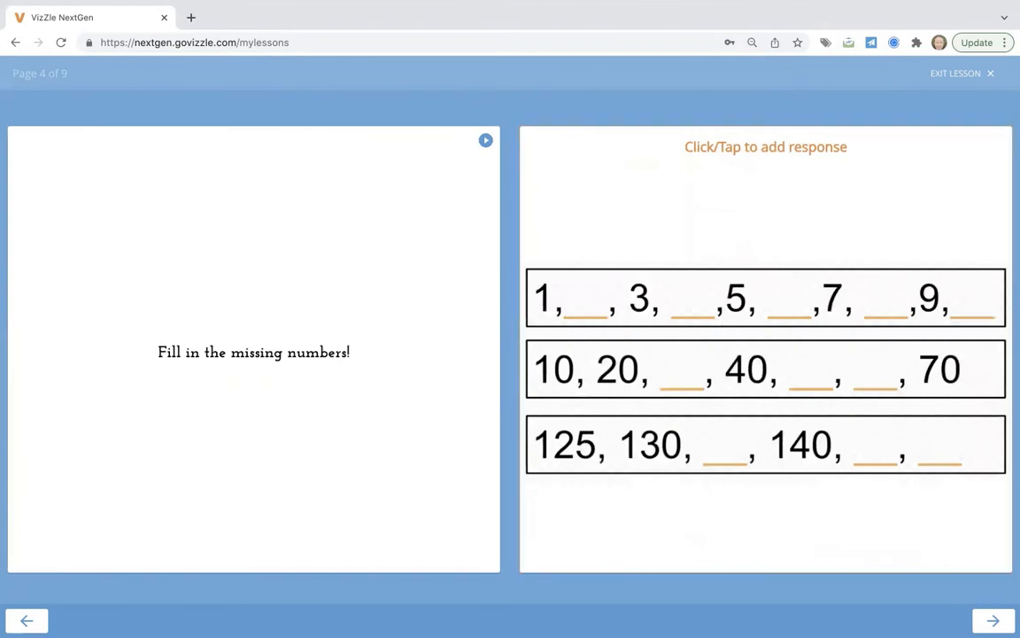
Trace the dot-to-dot flower's connecting line and apply it, reaching the fractions page
{"action": "left_click", "coordinate": [992, 620]}
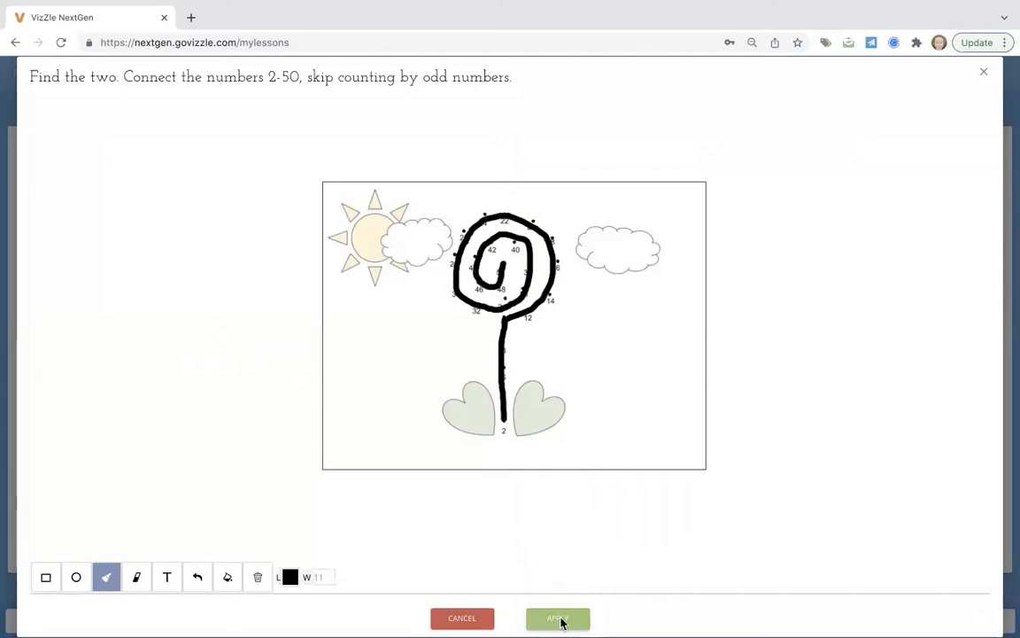
{"action": "left_click", "coordinate": [557, 616]}
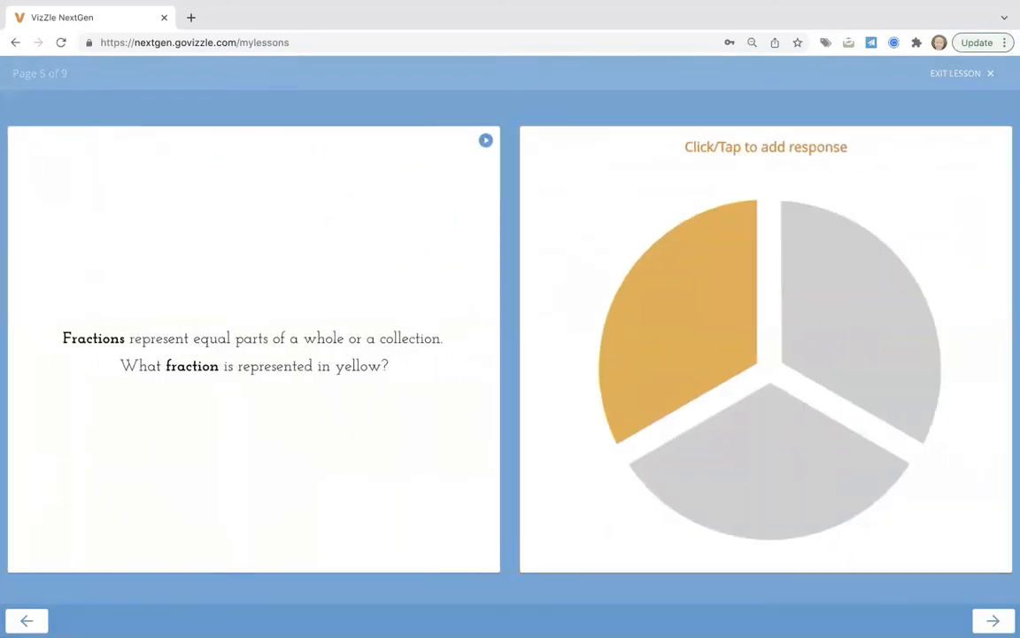
Pass the fraction page, close the 2x + 40 = 30 equation response unanswered, and reach the final feedback page
{"action": "left_click", "coordinate": [991, 620]}
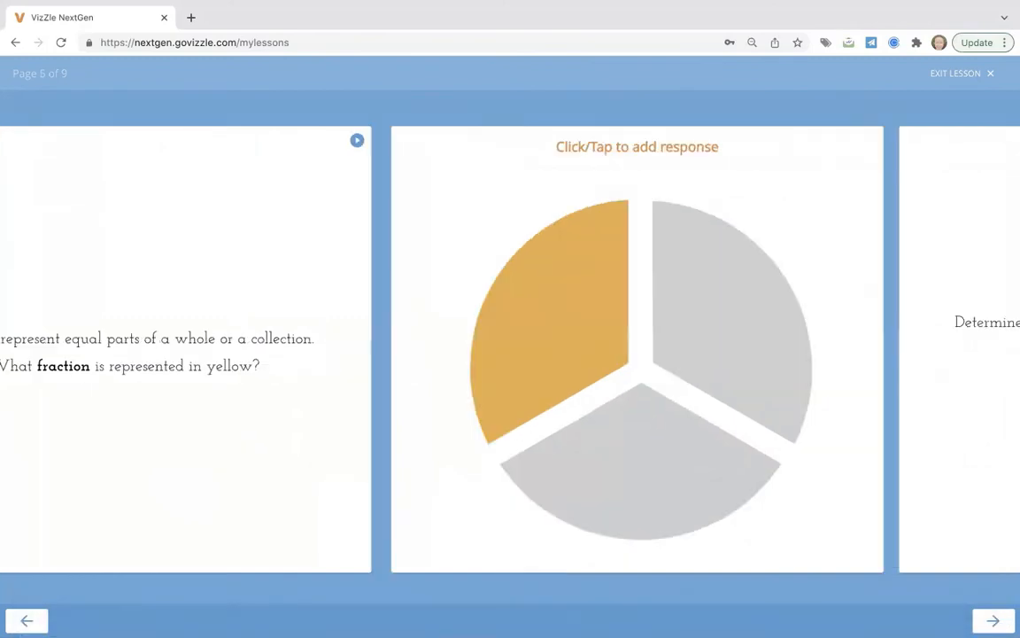
{"action": "left_click", "coordinate": [992, 620]}
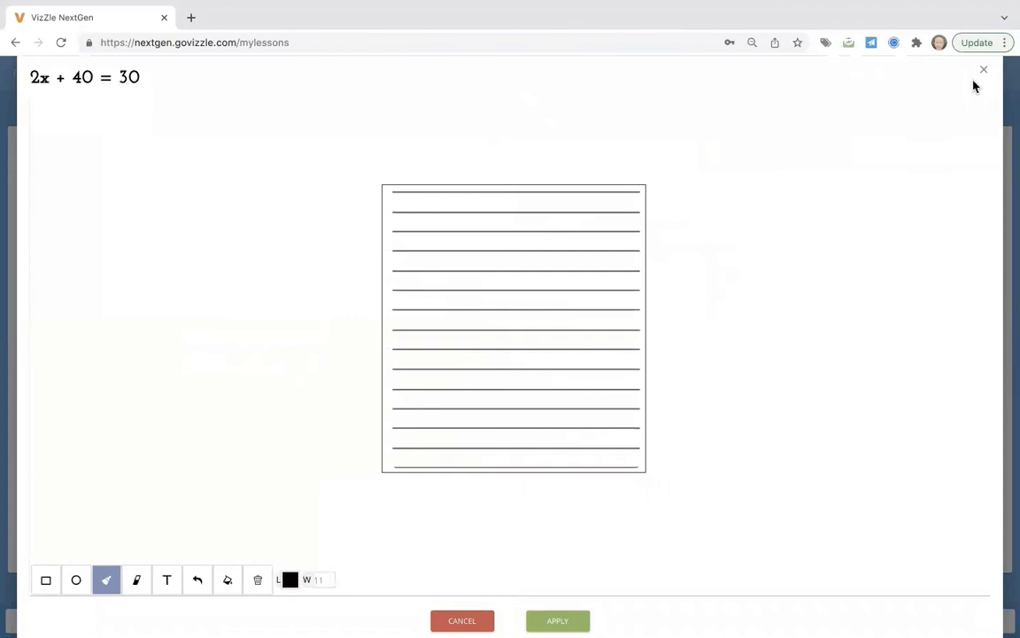
{"action": "left_click", "coordinate": [983, 69]}
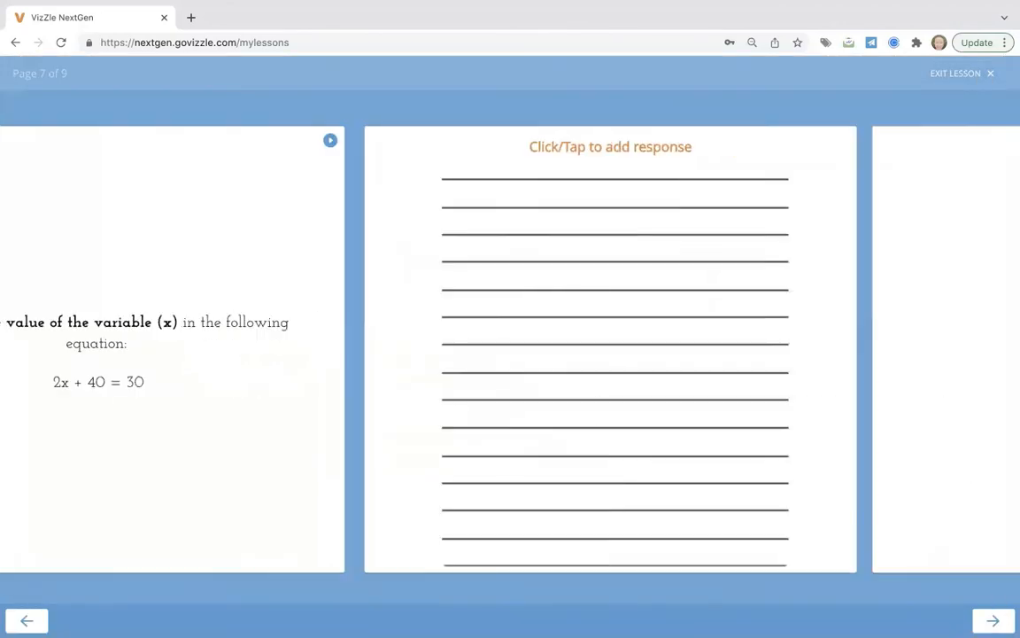
{"action": "left_click", "coordinate": [610, 146]}
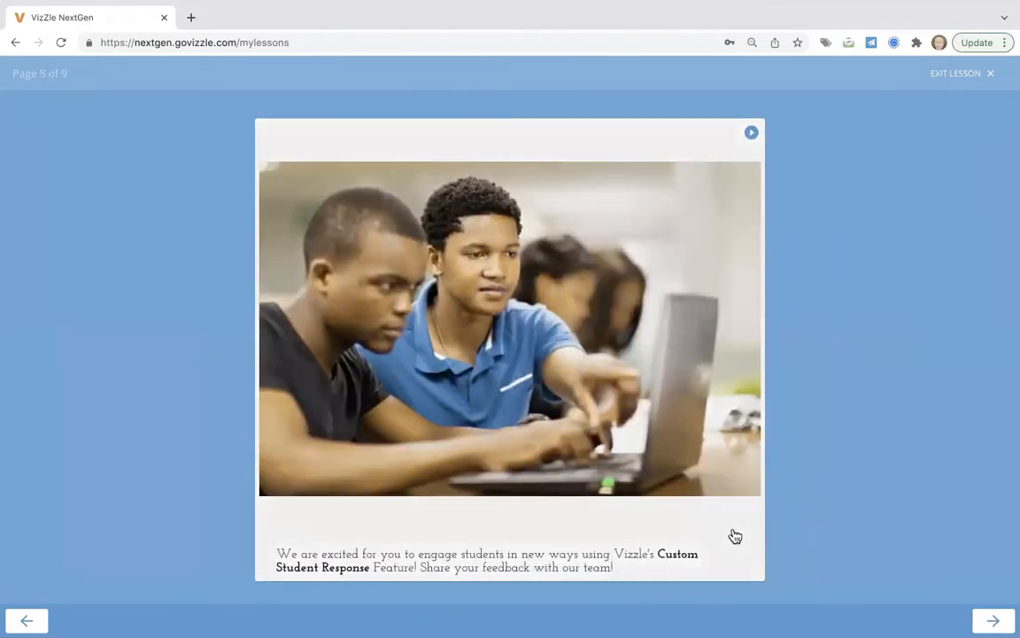
{"action": "left_click", "coordinate": [992, 620]}
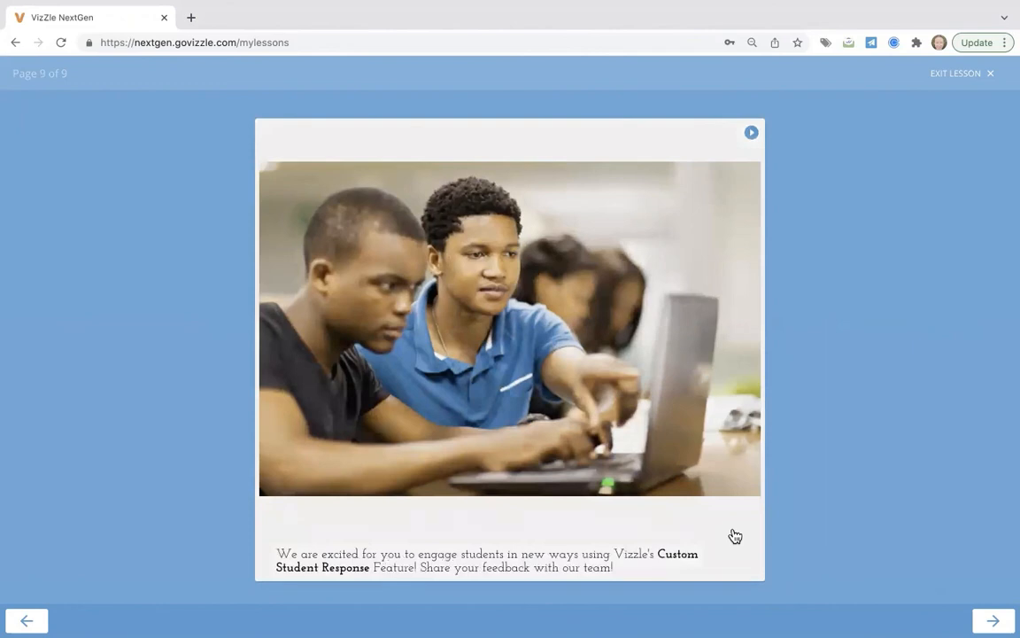